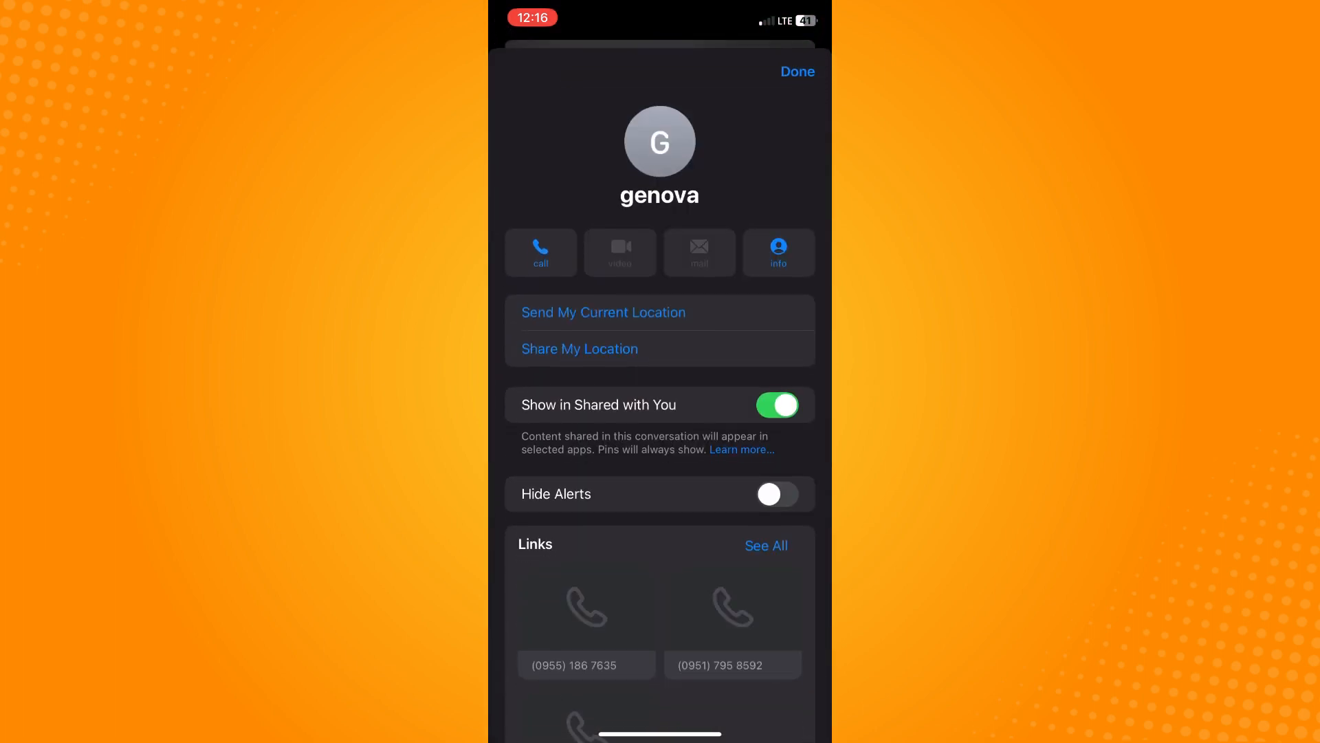
# Open genova's full contact card from the conversation info and enter edit mode
pyautogui.click(619, 252)
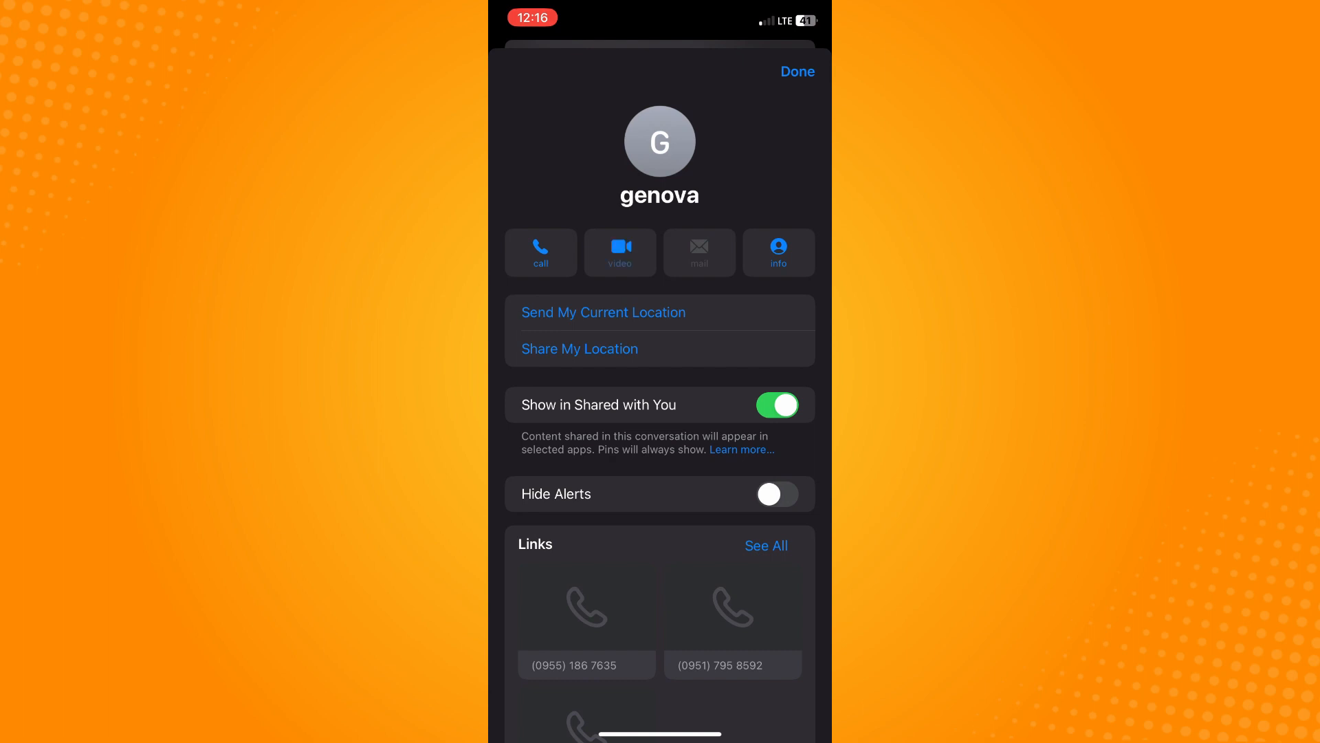
pyautogui.click(777, 252)
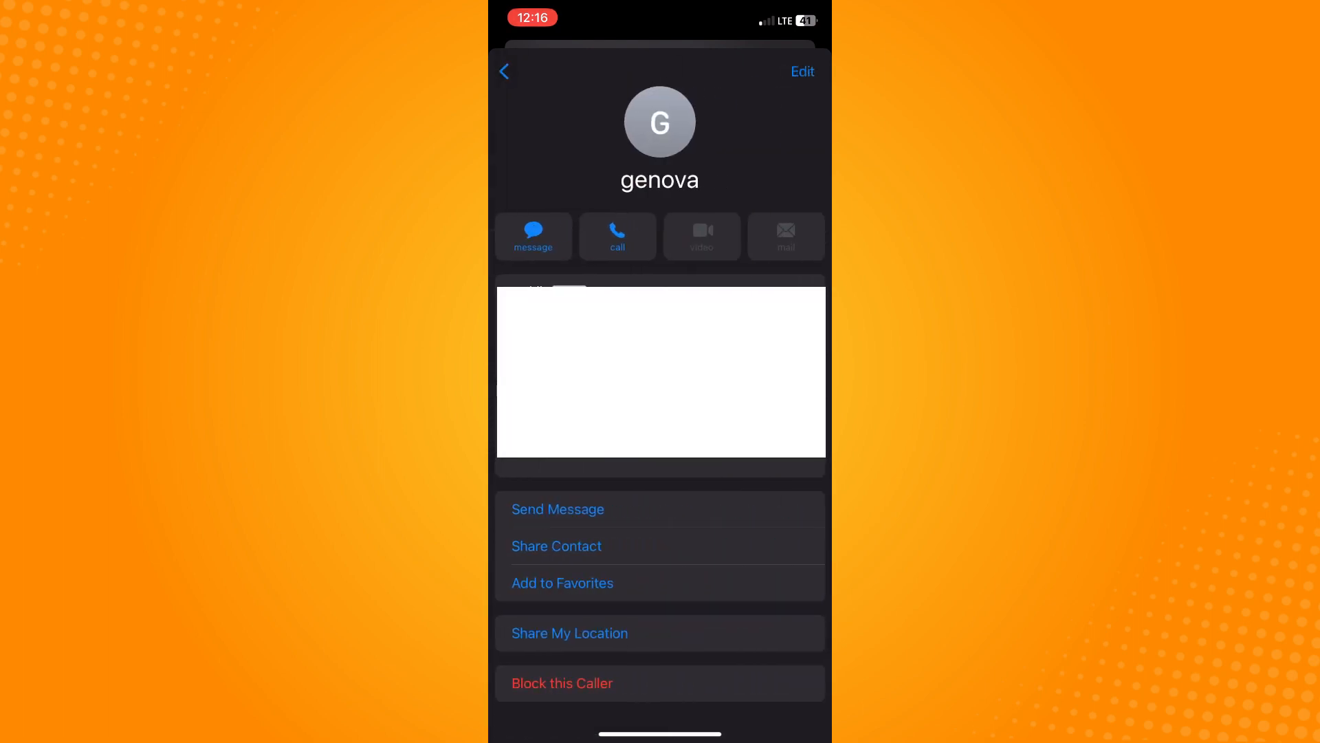
pyautogui.click(801, 72)
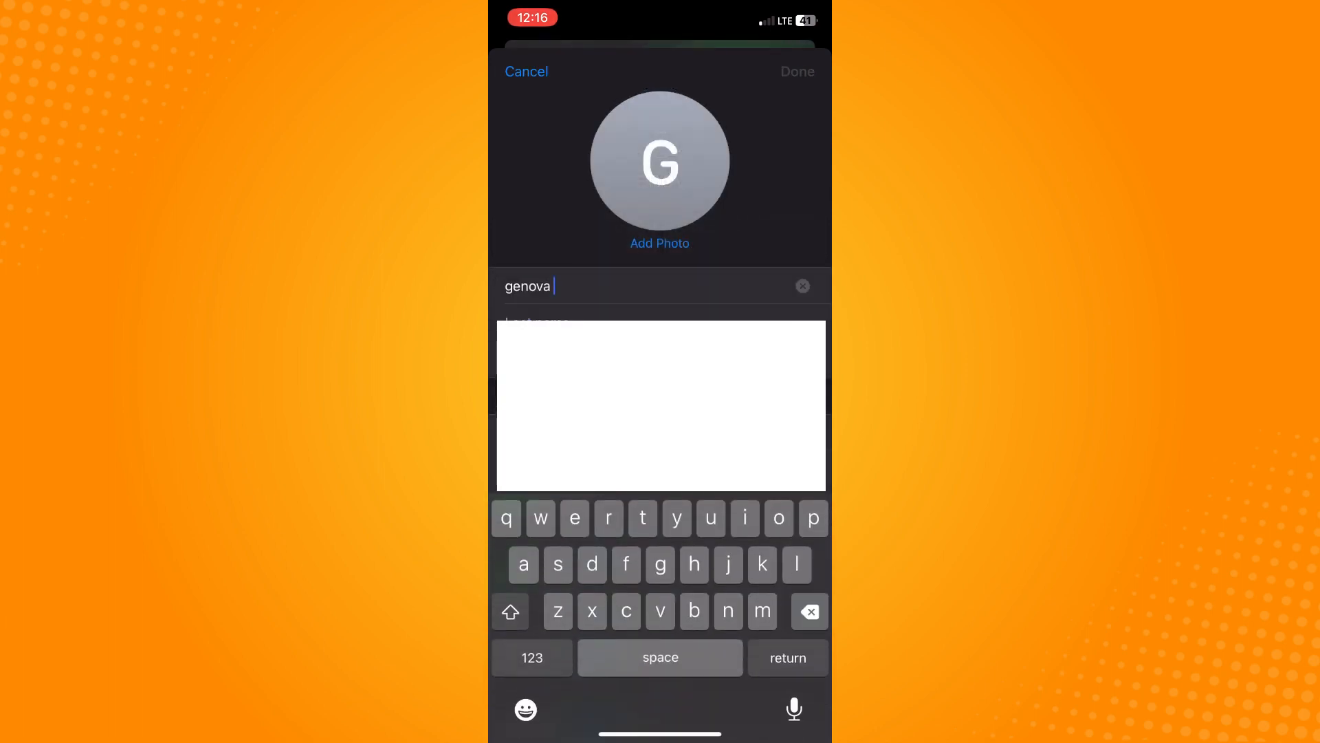
# Replace the first name 'genova' with 'Madam G', save, and close the conversation details
pyautogui.click(803, 286)
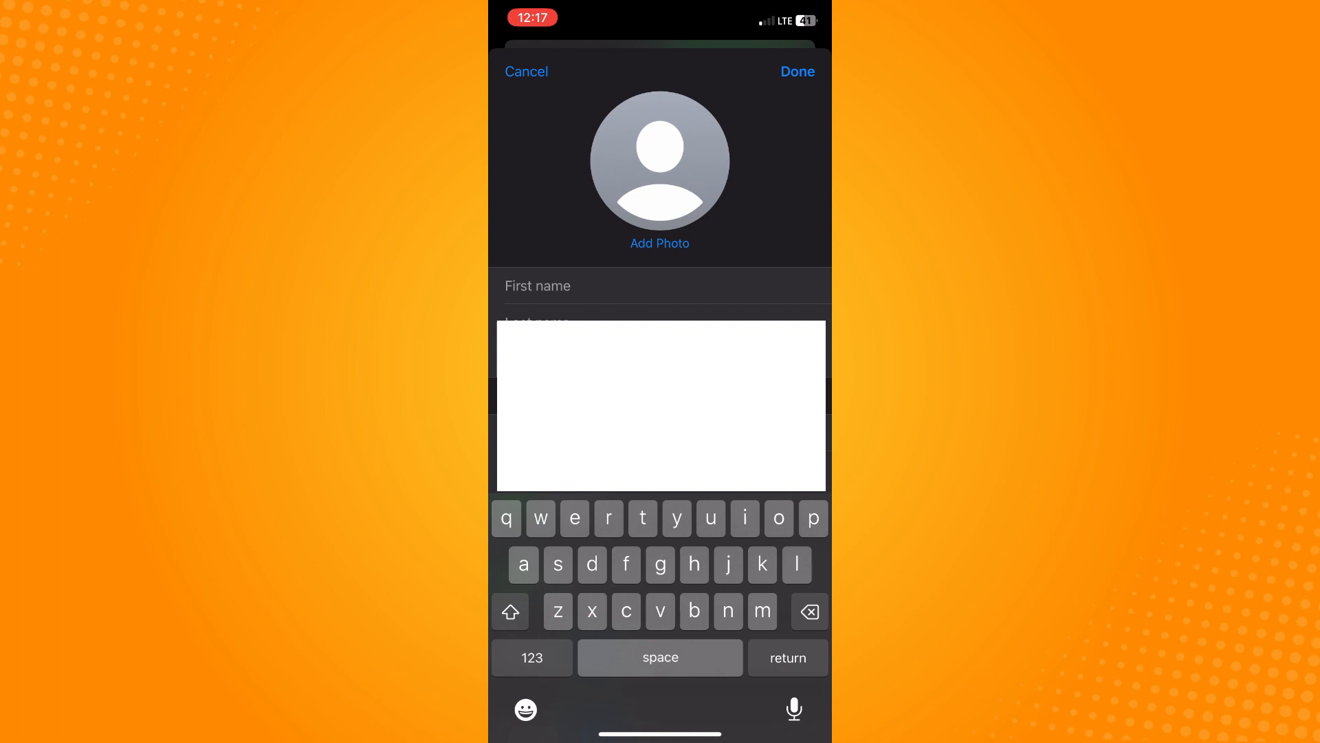
pyautogui.write('Madam')
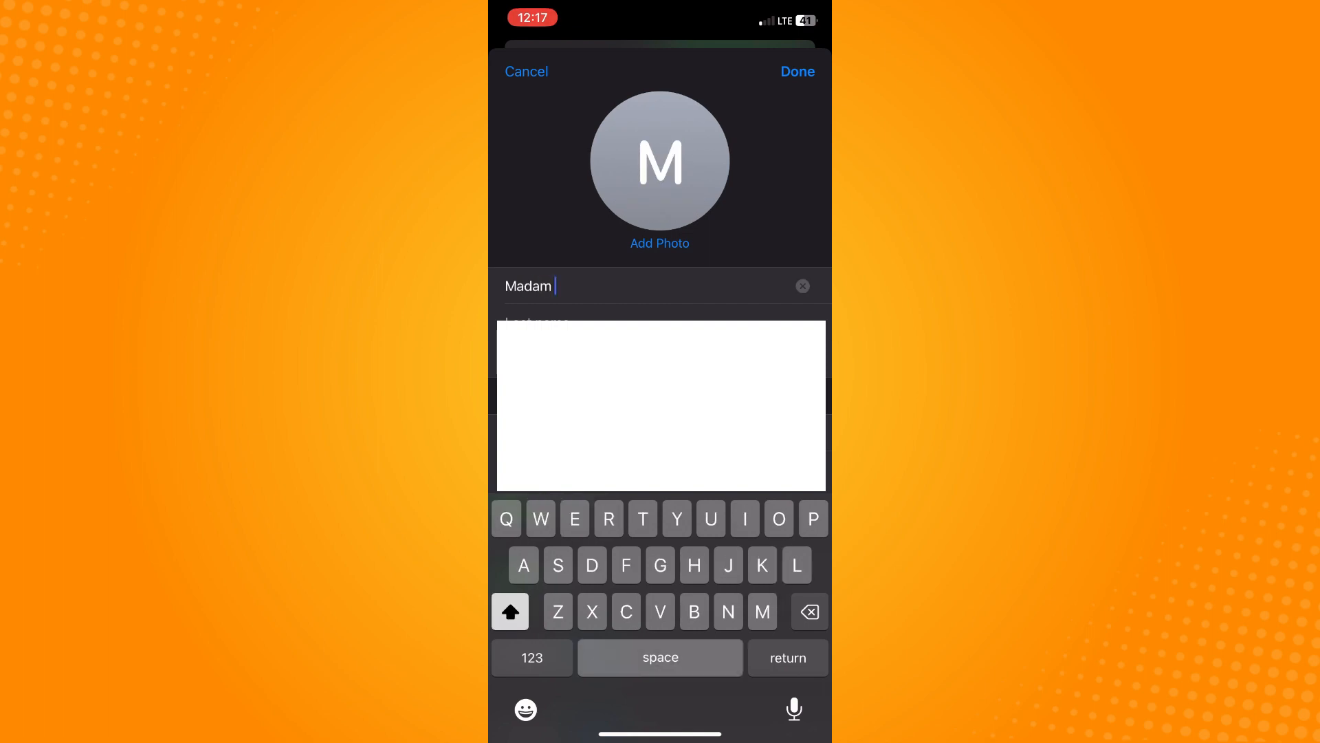
pyautogui.write('G')
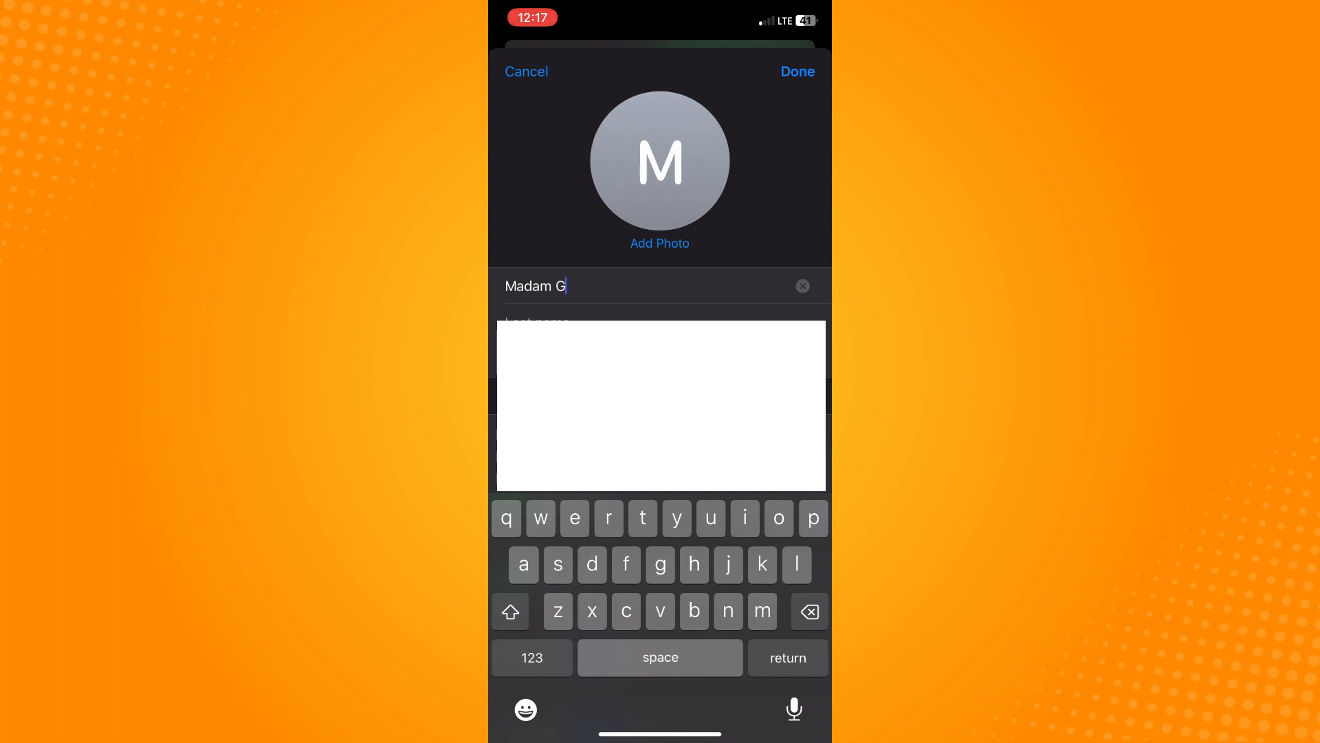
pyautogui.click(795, 71)
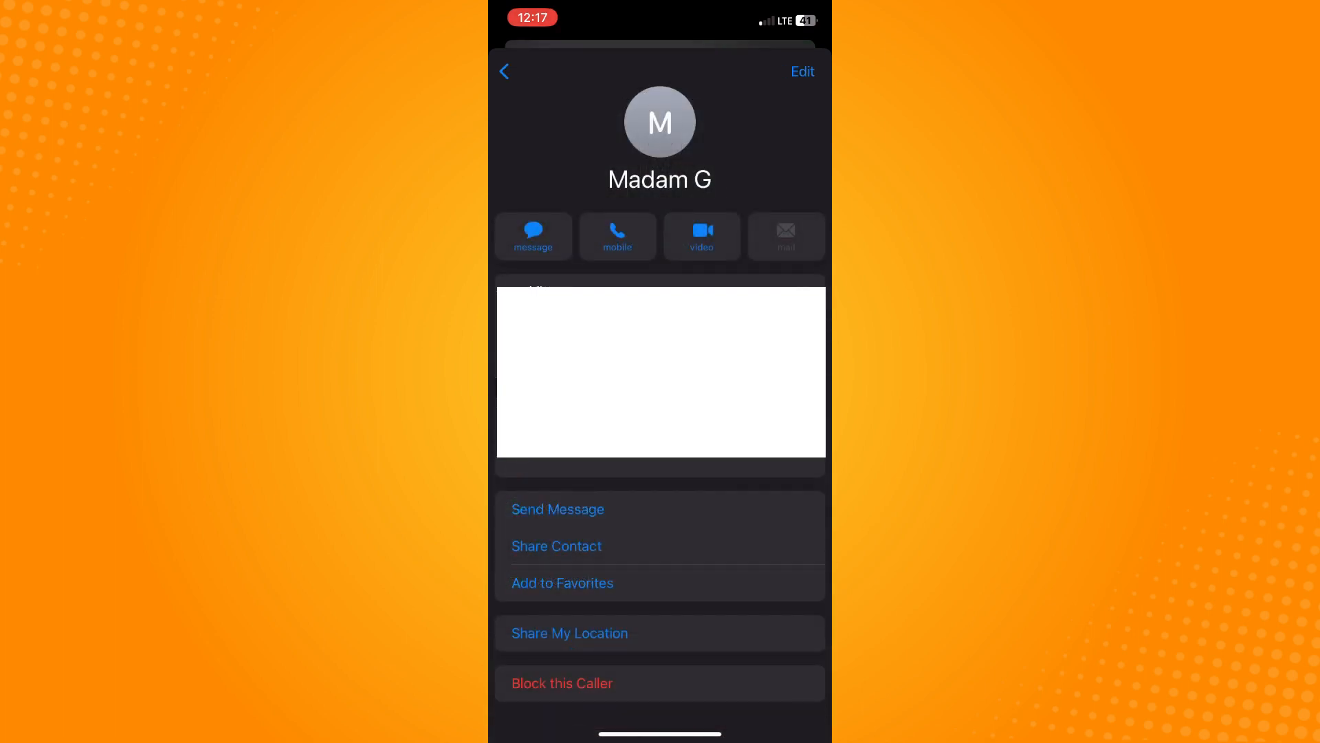
pyautogui.click(800, 71)
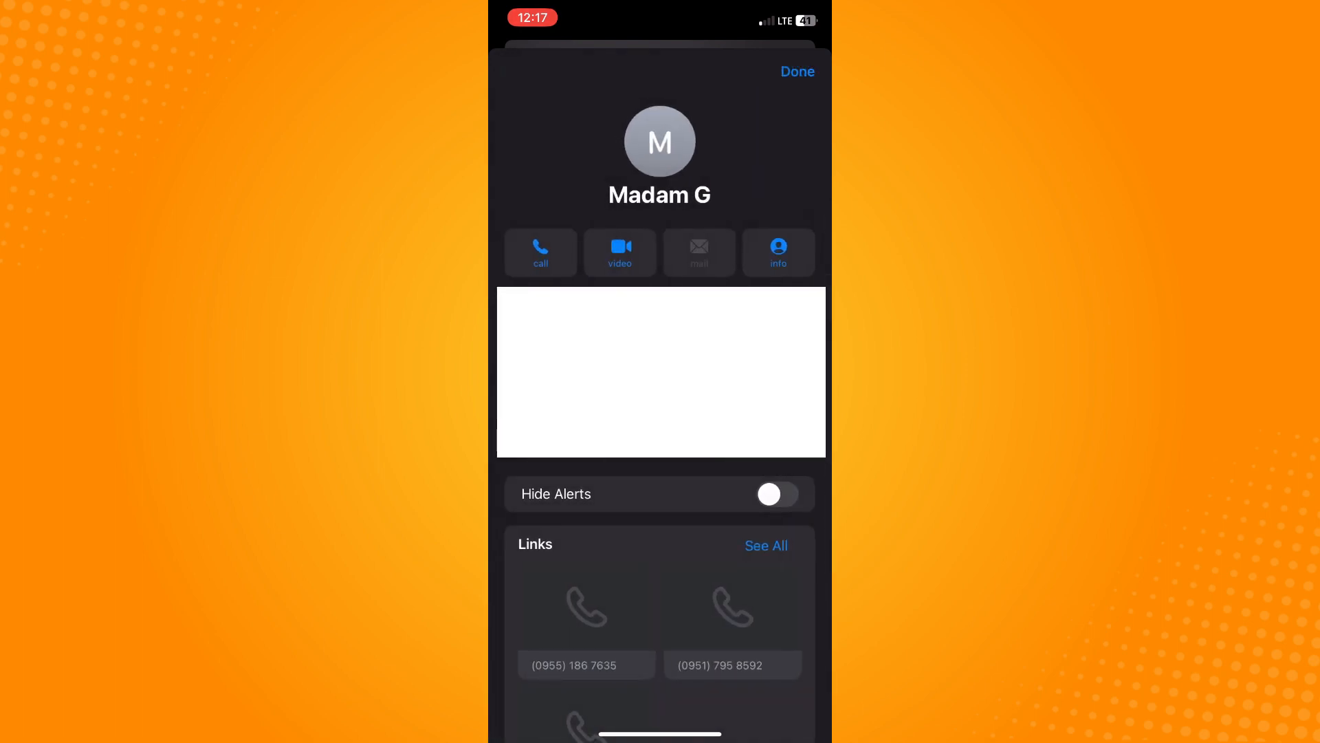
pyautogui.click(795, 71)
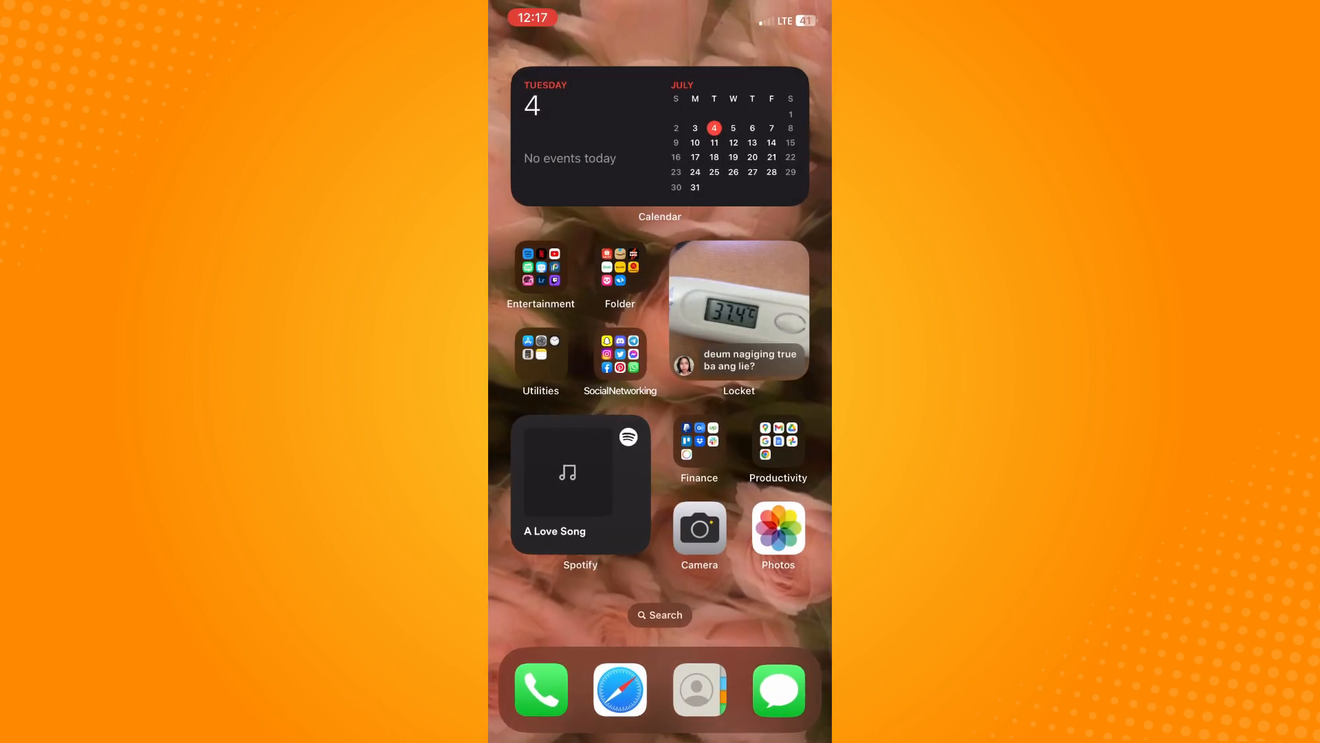